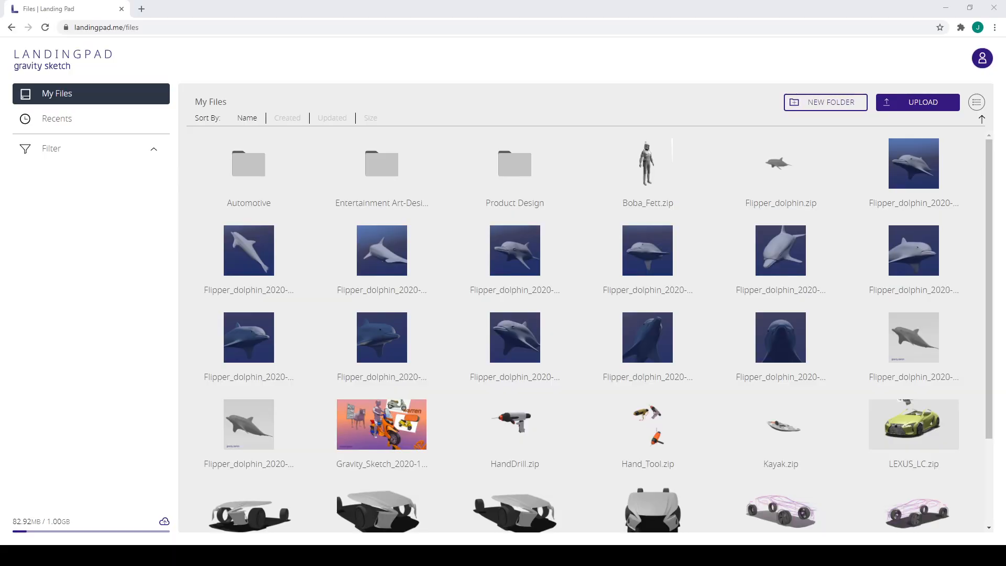
Create a new folder named 'Puma Shoe' in My Files
{"action": "left_click", "coordinate": [827, 102]}
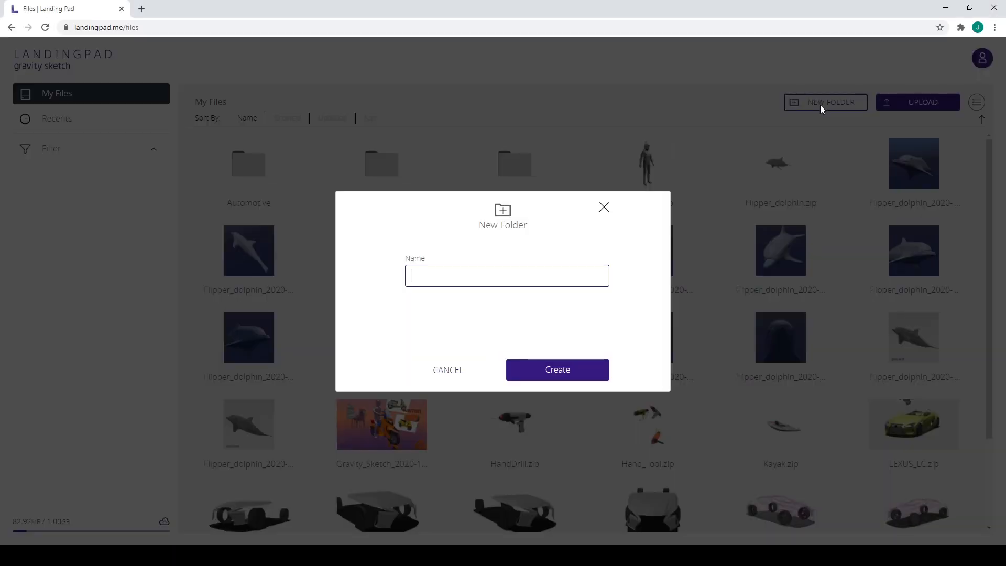
{"action": "type", "text": "Puma Shoe"}
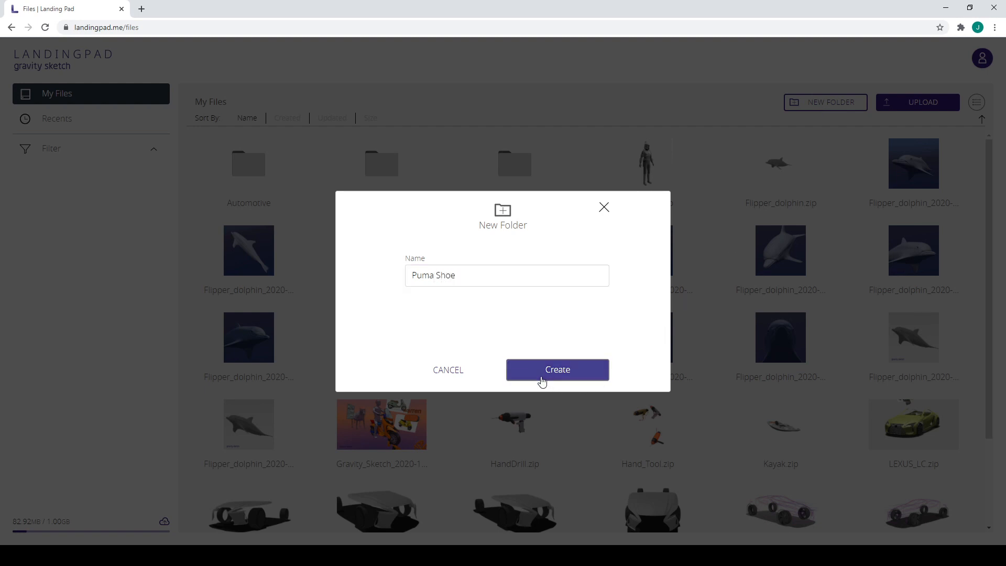
{"action": "left_click", "coordinate": [558, 369]}
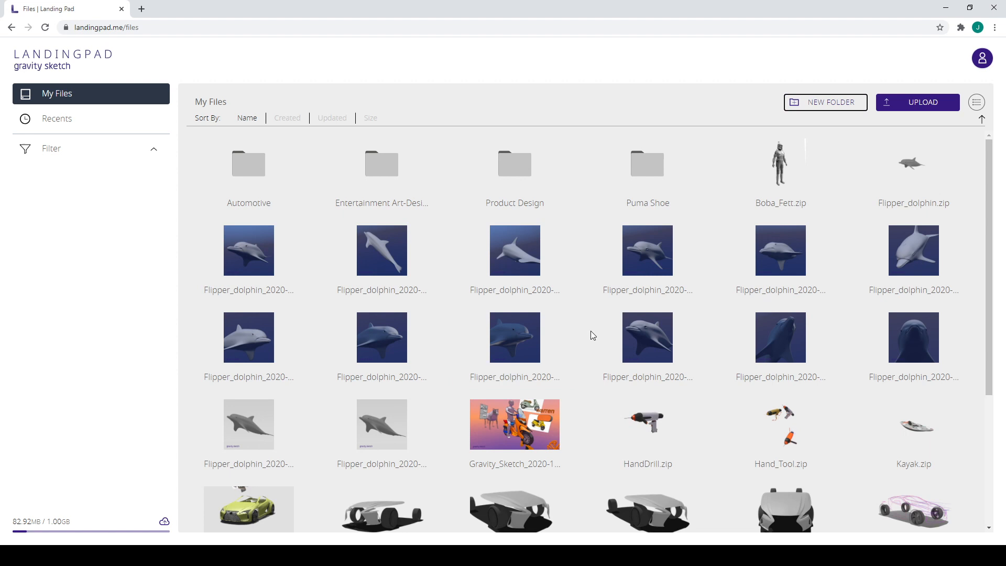
Move Puma_Stork.zip into the Puma Shoe folder
{"action": "scroll", "scroll_direction": "down", "scroll_amount": 3}
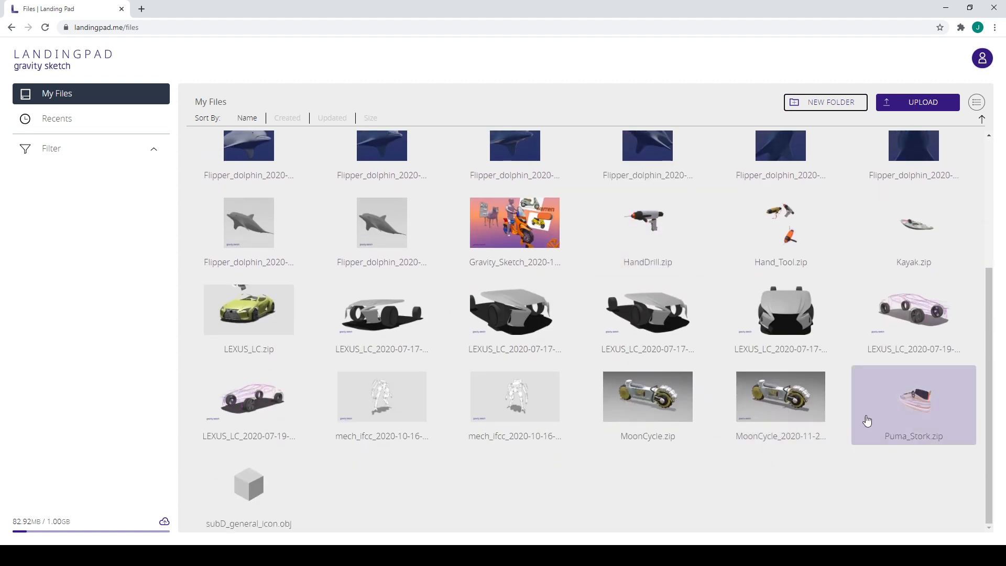
{"action": "left_click", "coordinate": [915, 402]}
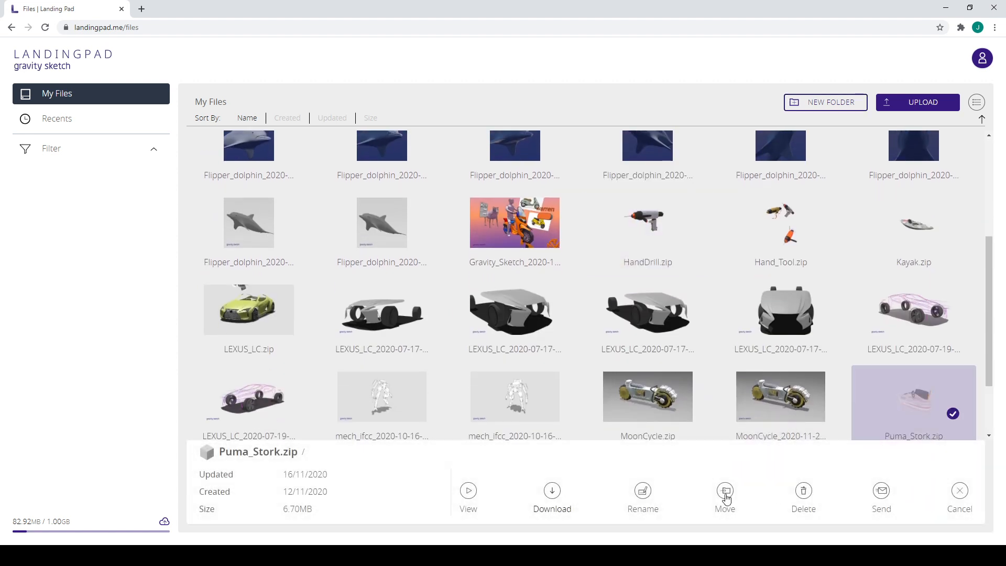
{"action": "left_click", "coordinate": [726, 492]}
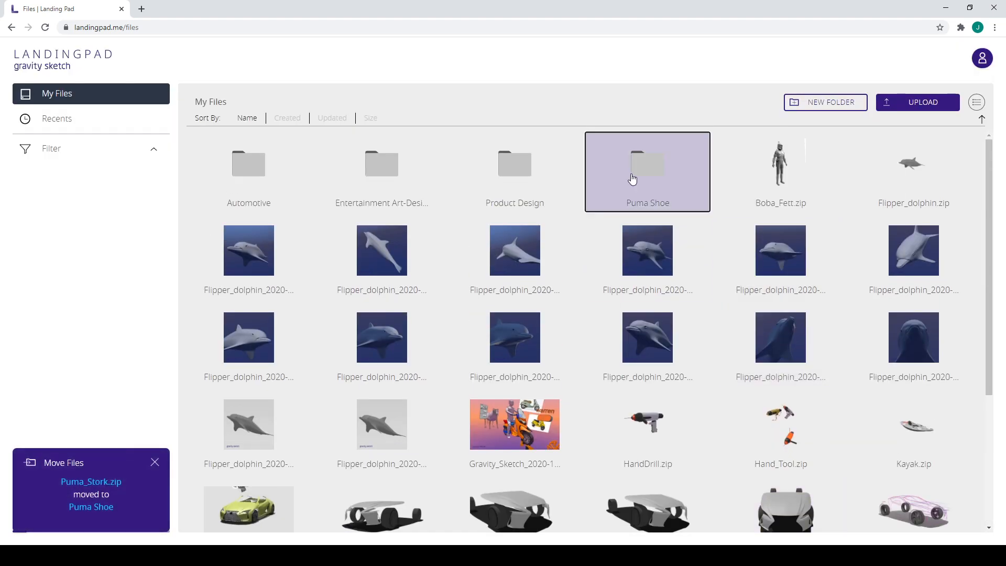
Upload the bird, Puma logo and shoe reference images into the Puma Shoe folder
{"action": "double_click", "coordinate": [648, 167]}
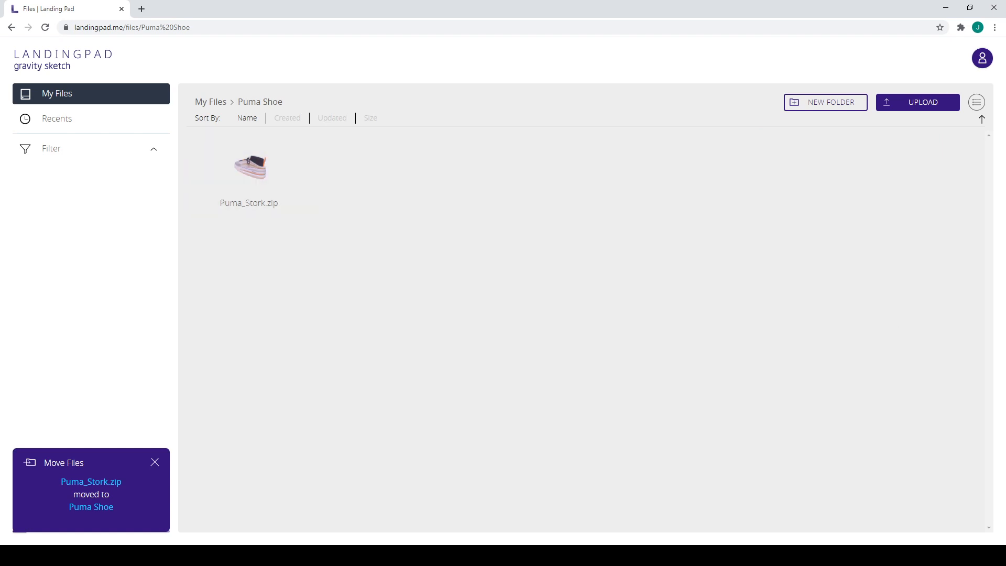
{"action": "left_click", "coordinate": [154, 461]}
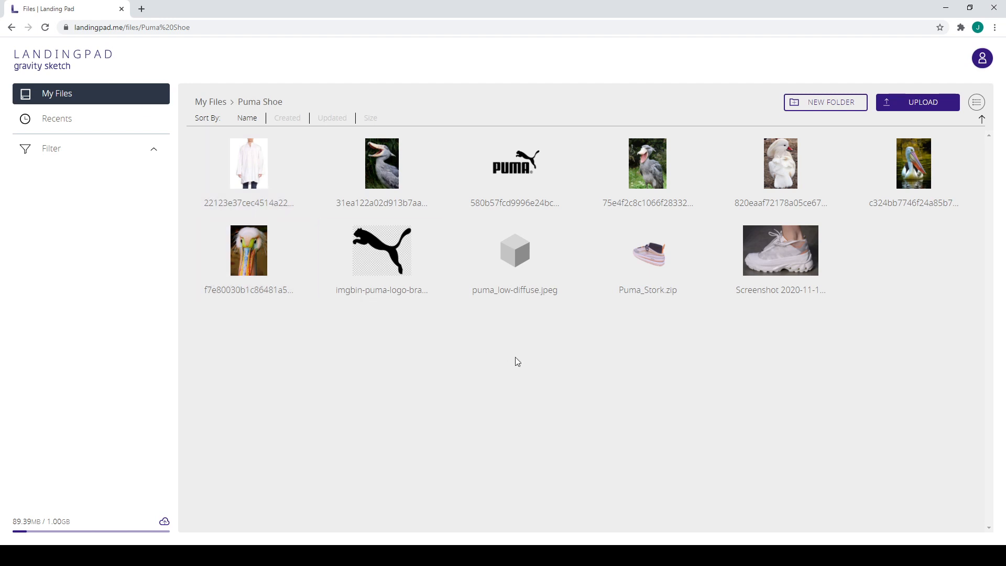
{"action": "left_click", "coordinate": [382, 255]}
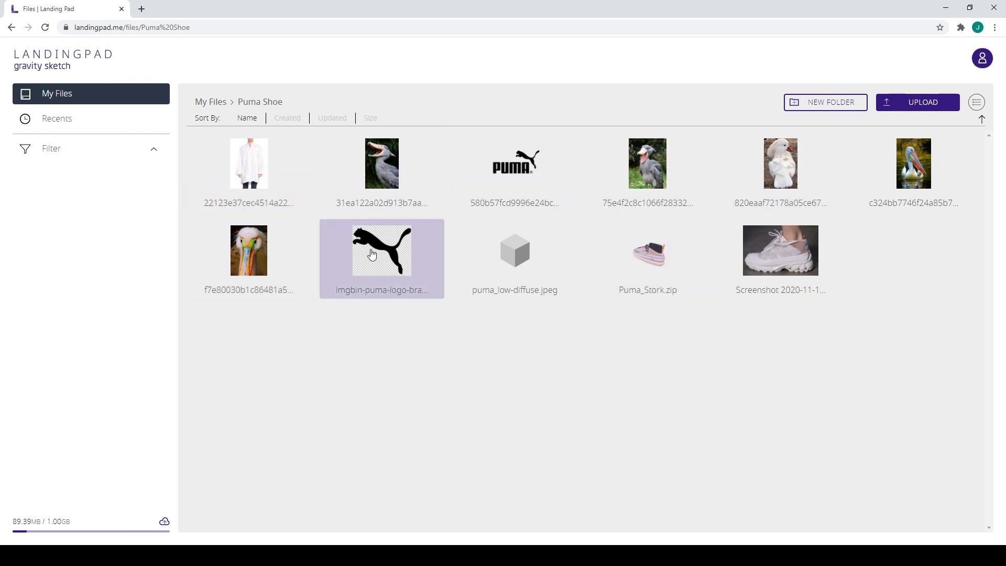
{"action": "left_click", "coordinate": [692, 435]}
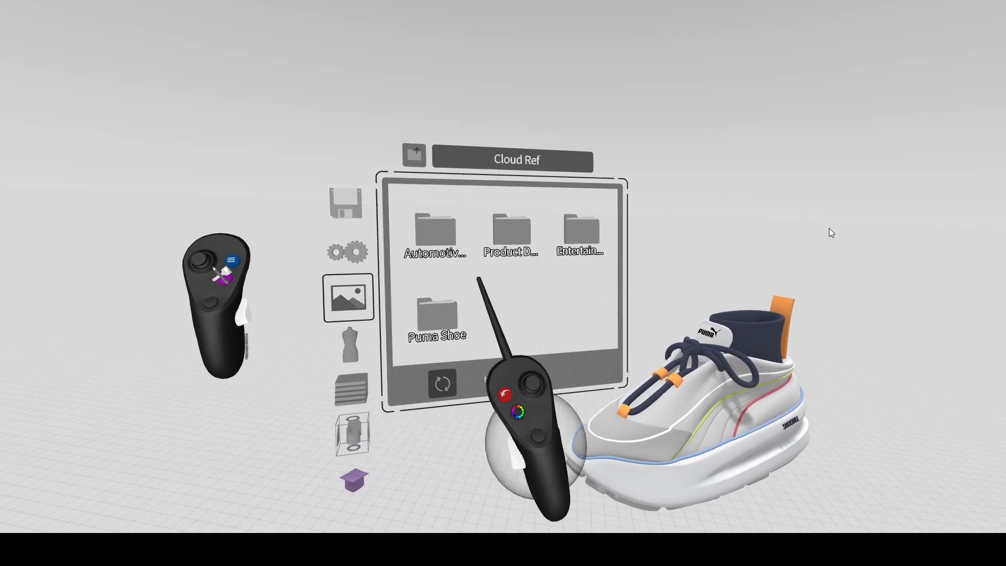
Open the Puma Shoe folder in the Cloud Ref panel to show its images
{"action": "double_click", "coordinate": [430, 310]}
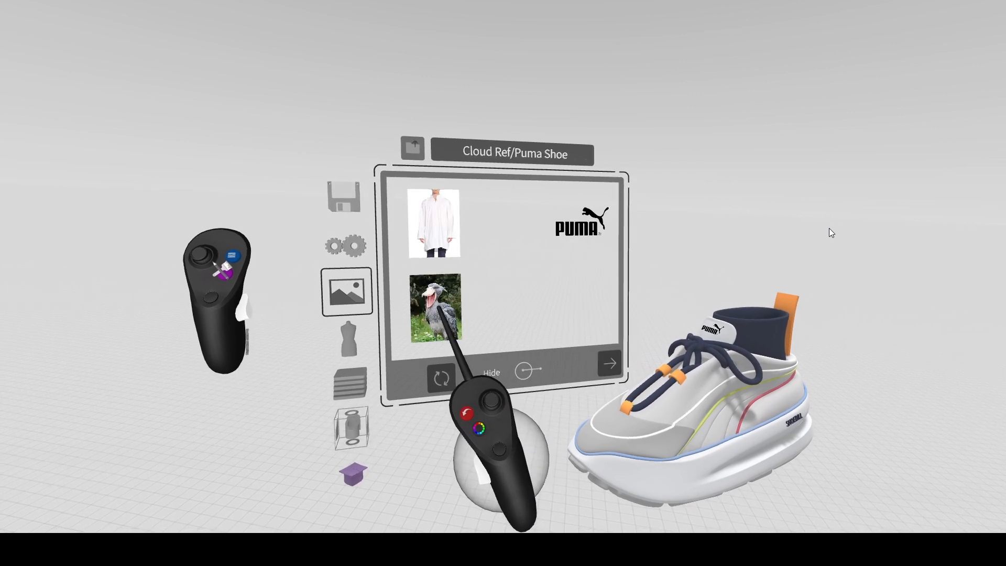